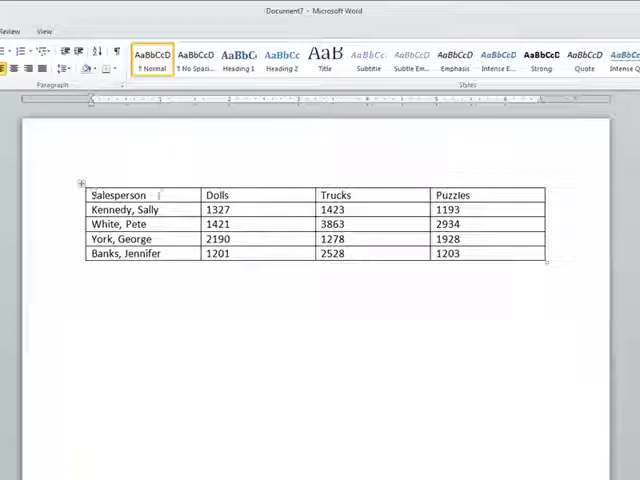
left_click(118, 194)
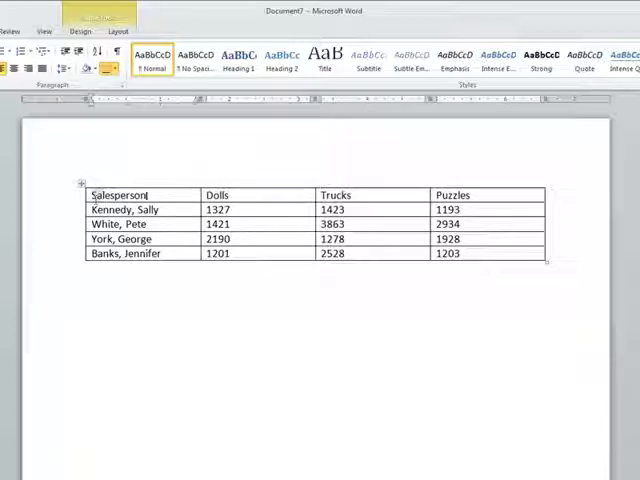